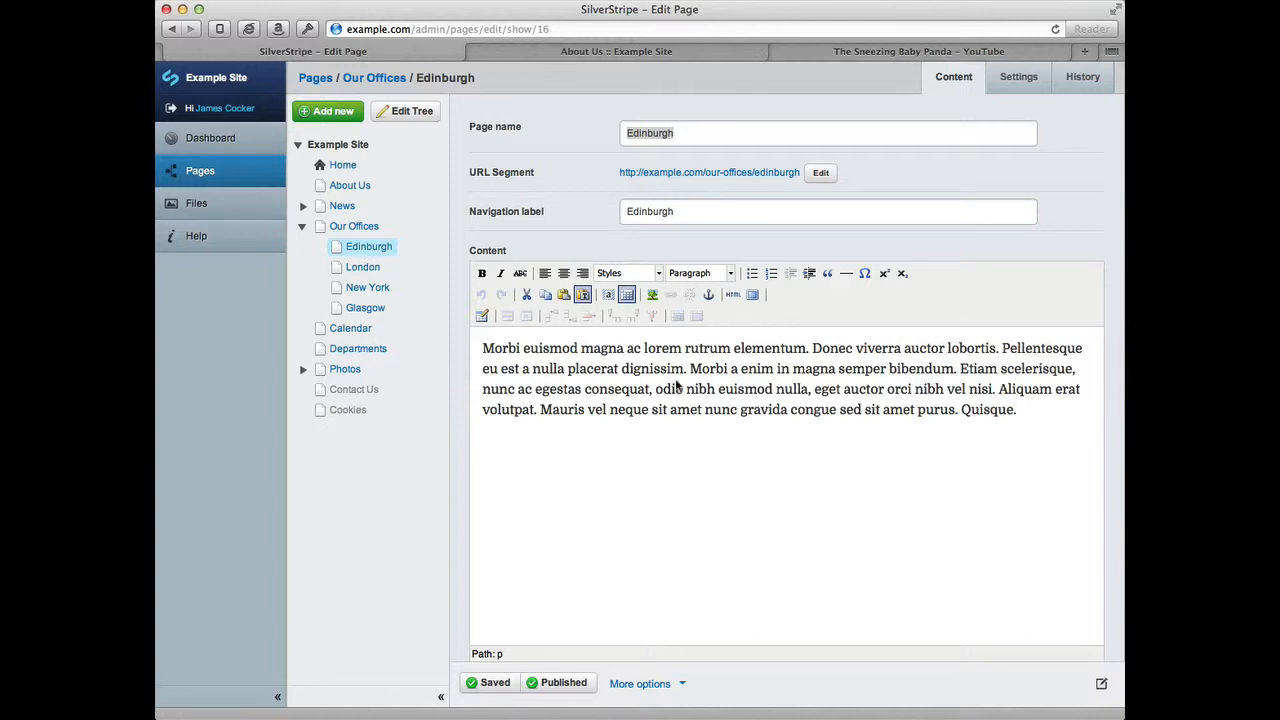
mouse_move(690, 378)
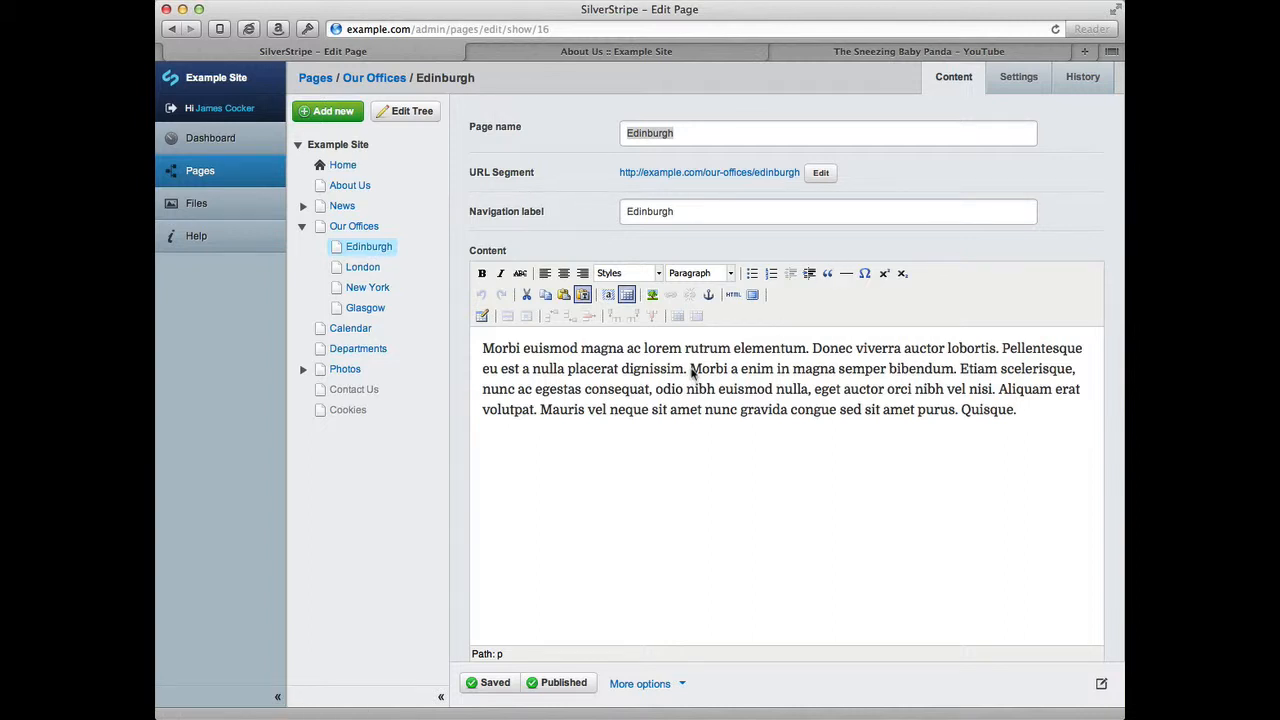
Break the Edinburgh content after 'dignissim.' into two paragraphs with a blank line between
key("Return")
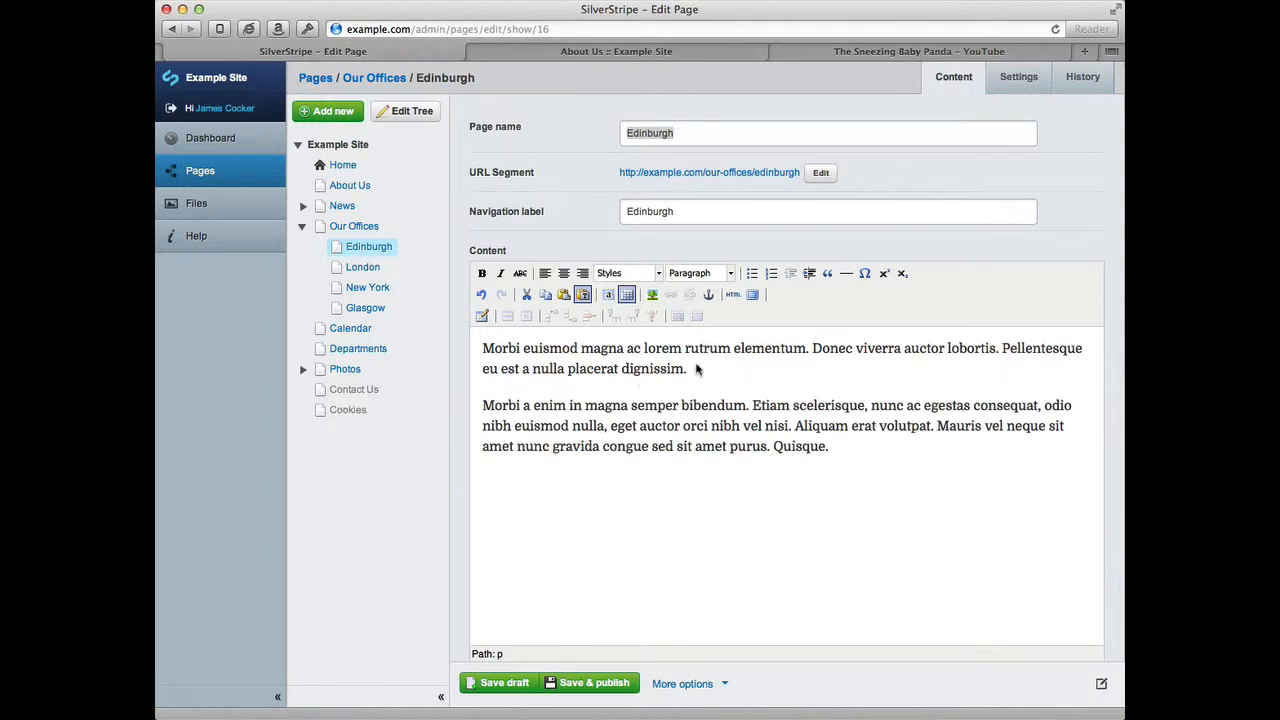
key("Return")
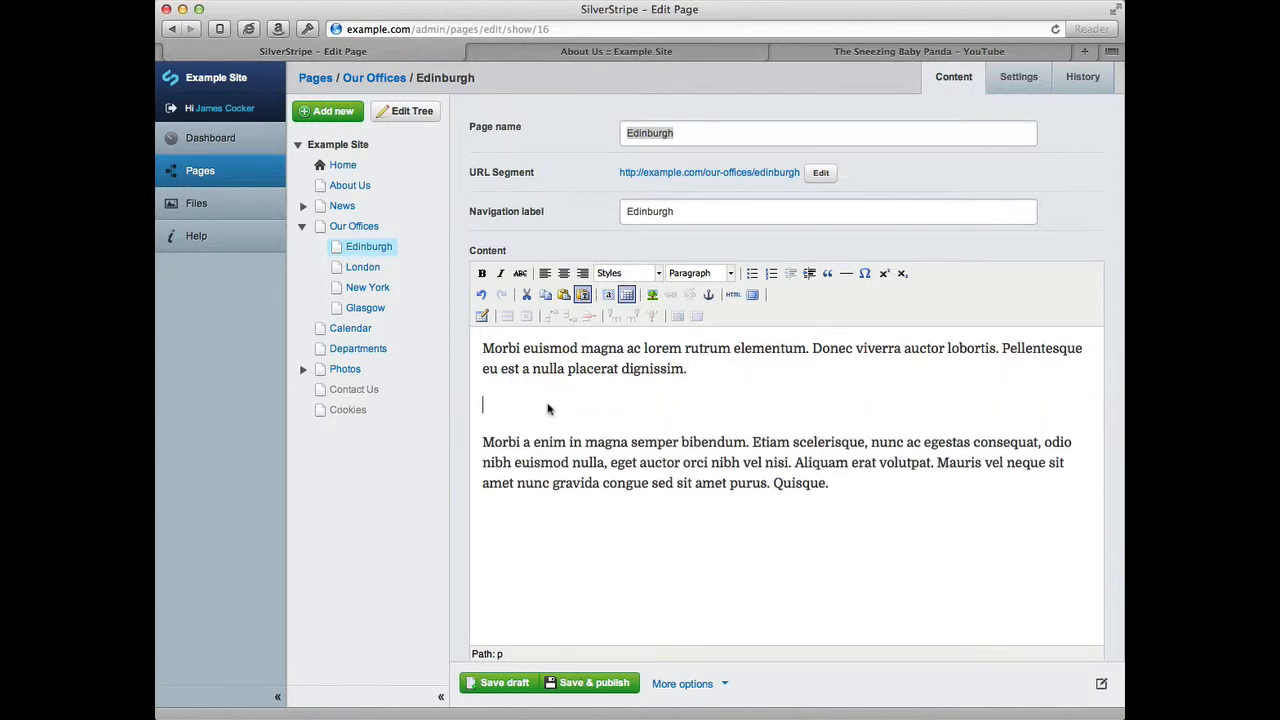
mouse_move(512, 415)
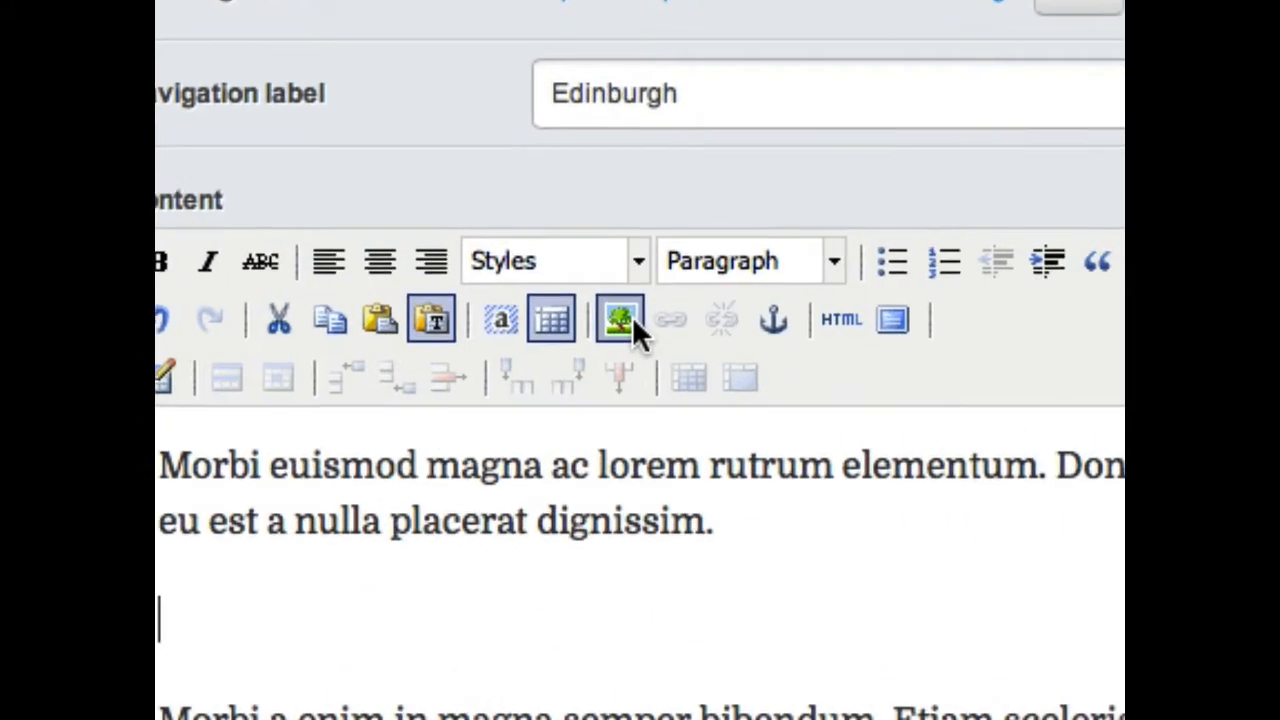
mouse_move(618, 318)
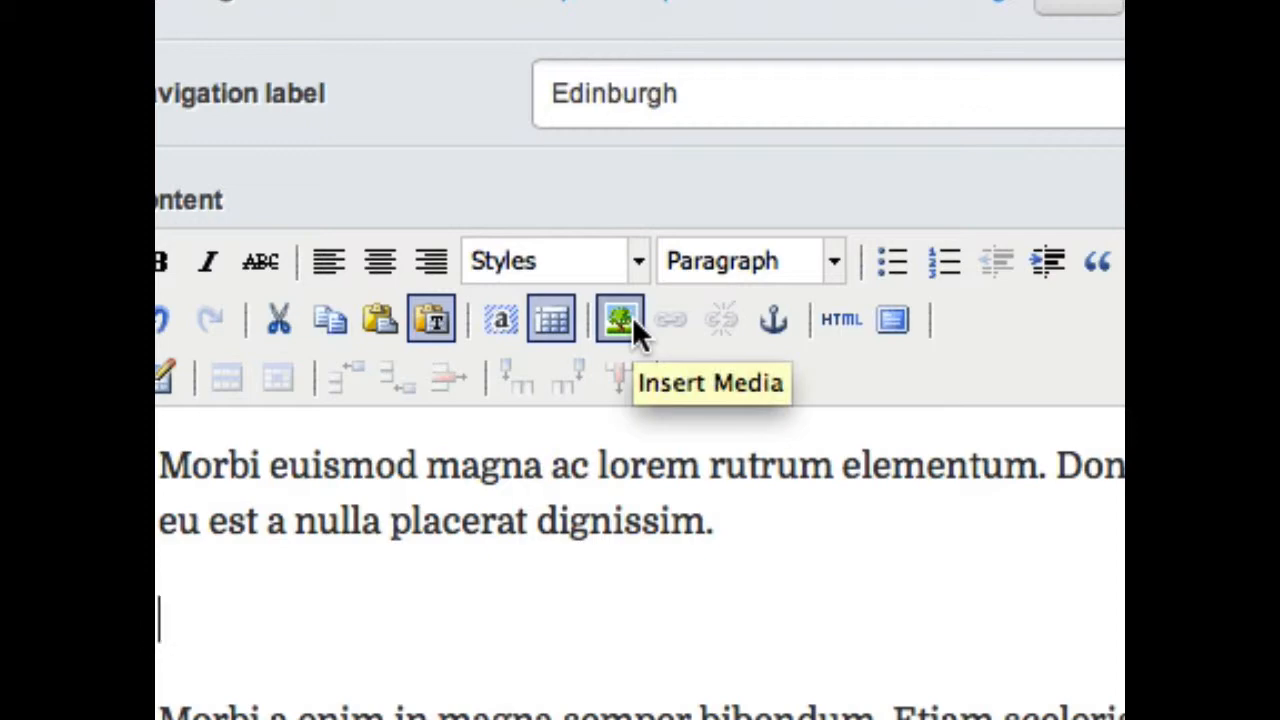
Open Insert Media on the 'From the web' tab, then switch to the panda video's browser tab
left_click(620, 318)
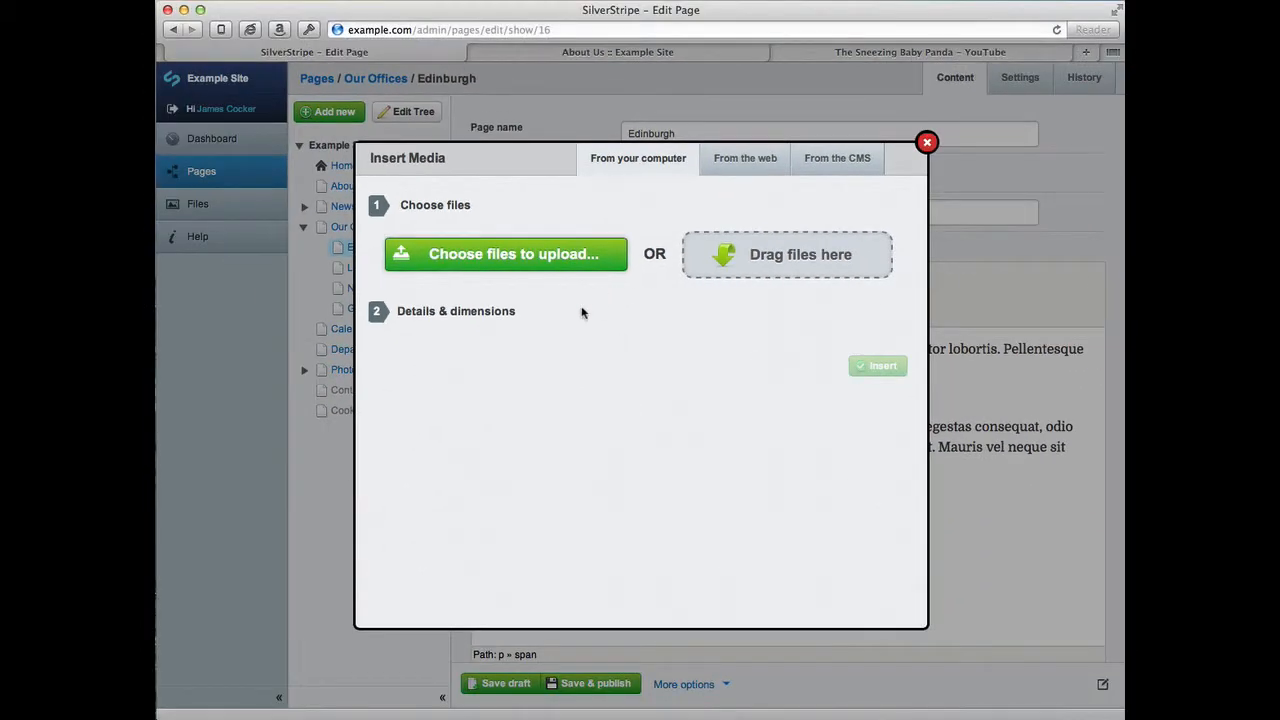
mouse_move(727, 200)
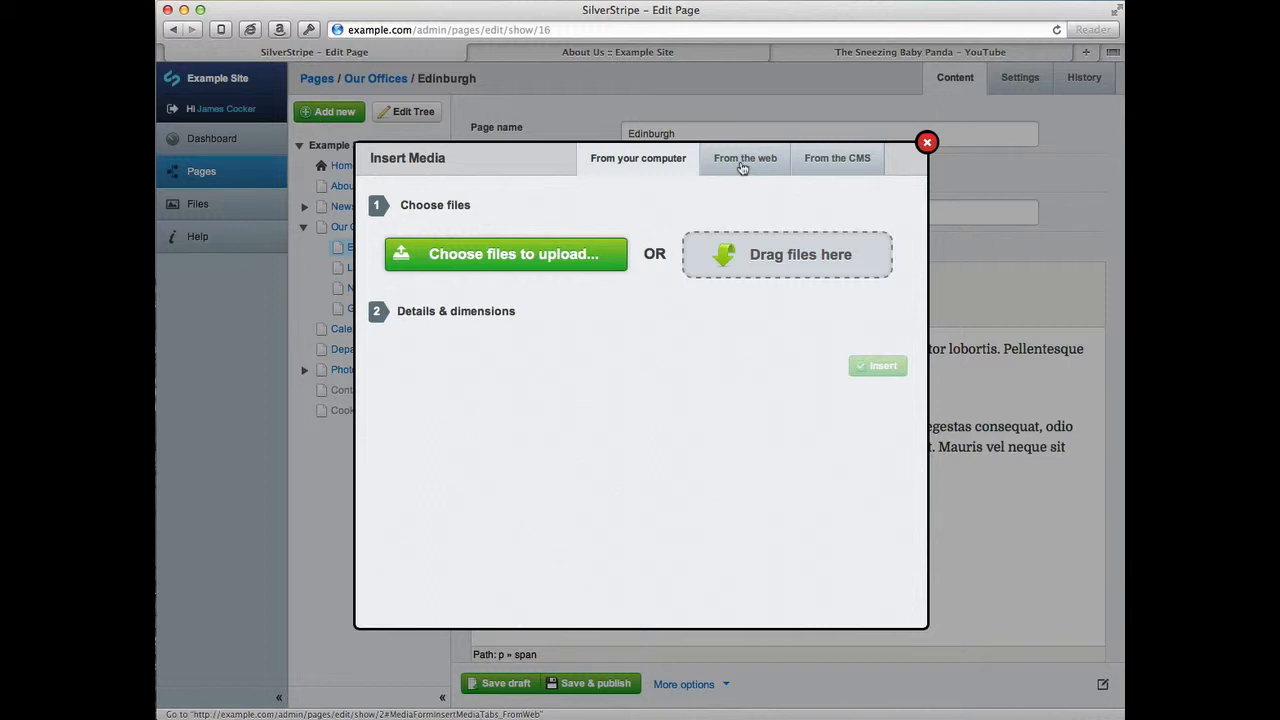
left_click(745, 158)
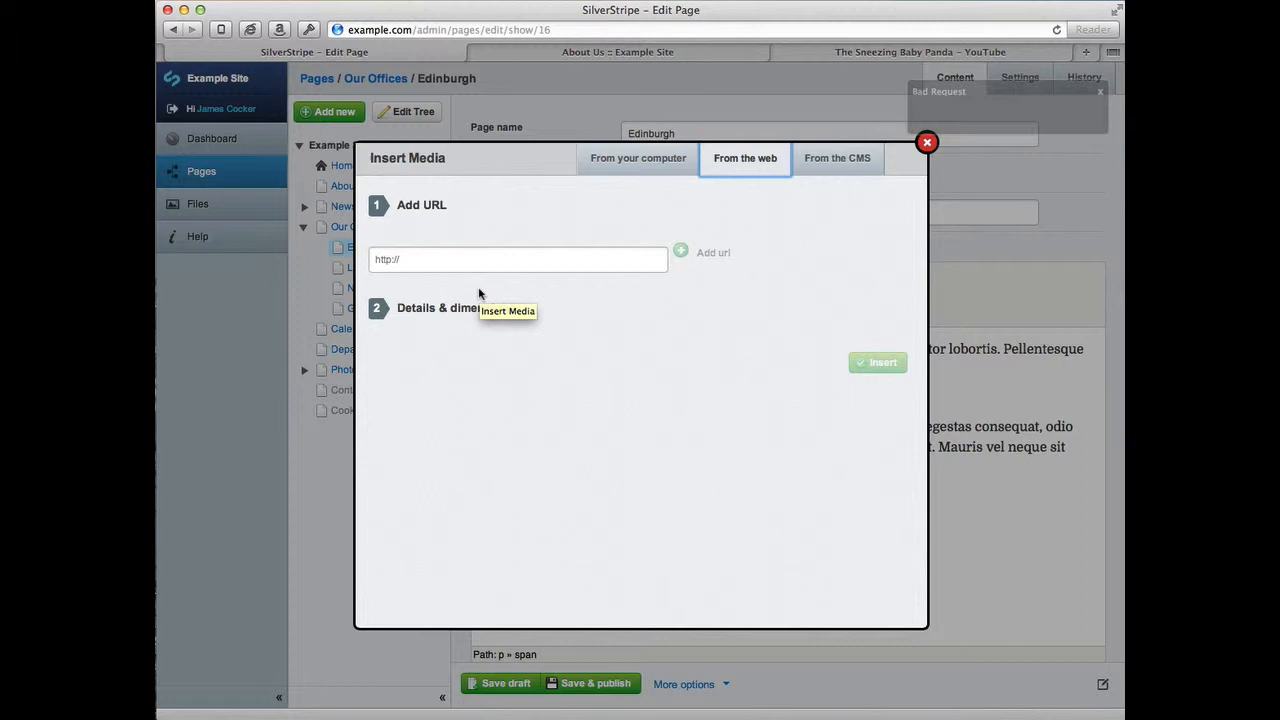
left_click(919, 51)
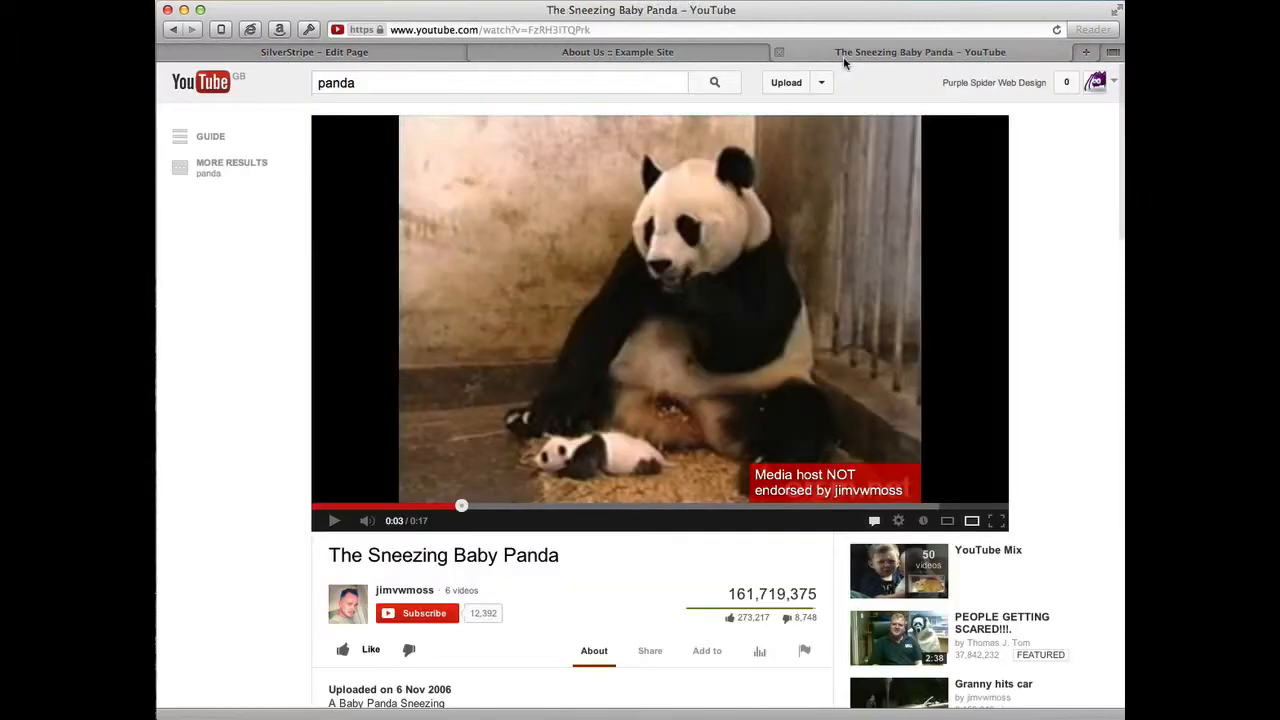
mouse_move(470, 303)
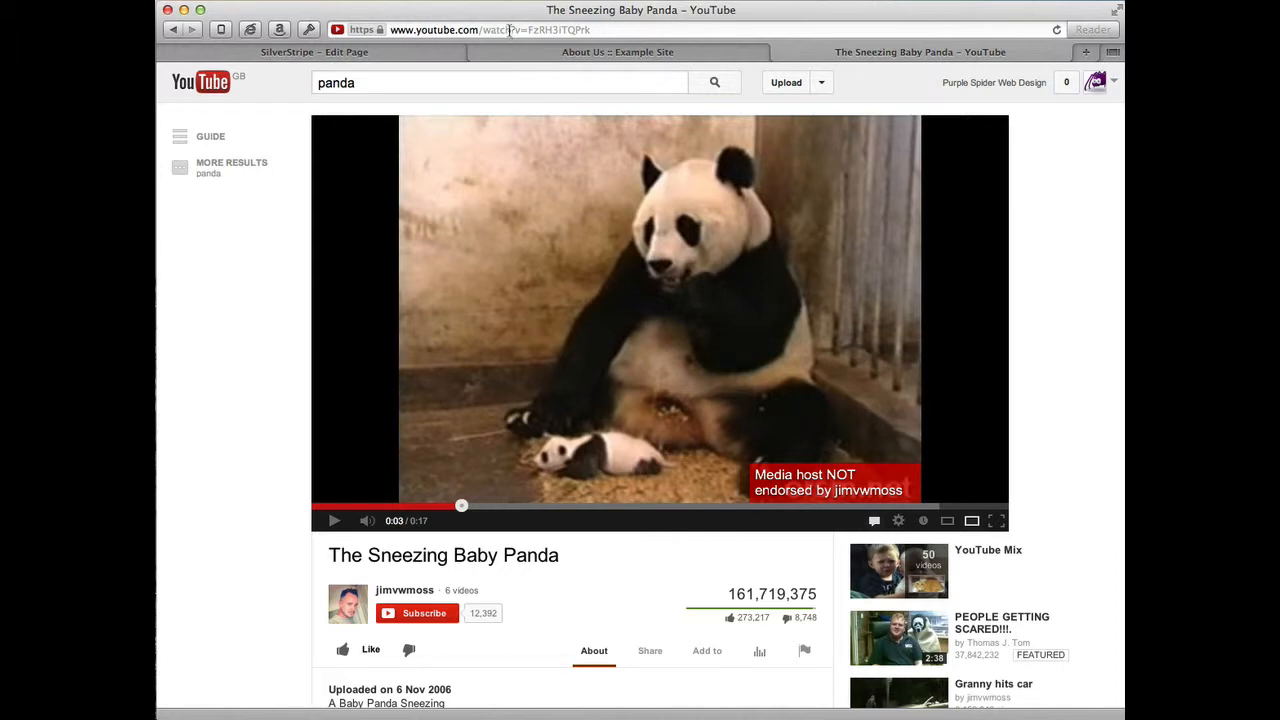
Copy The Sneezing Baby Panda video URL and return to the SilverStripe editor tab
right_click(500, 29)
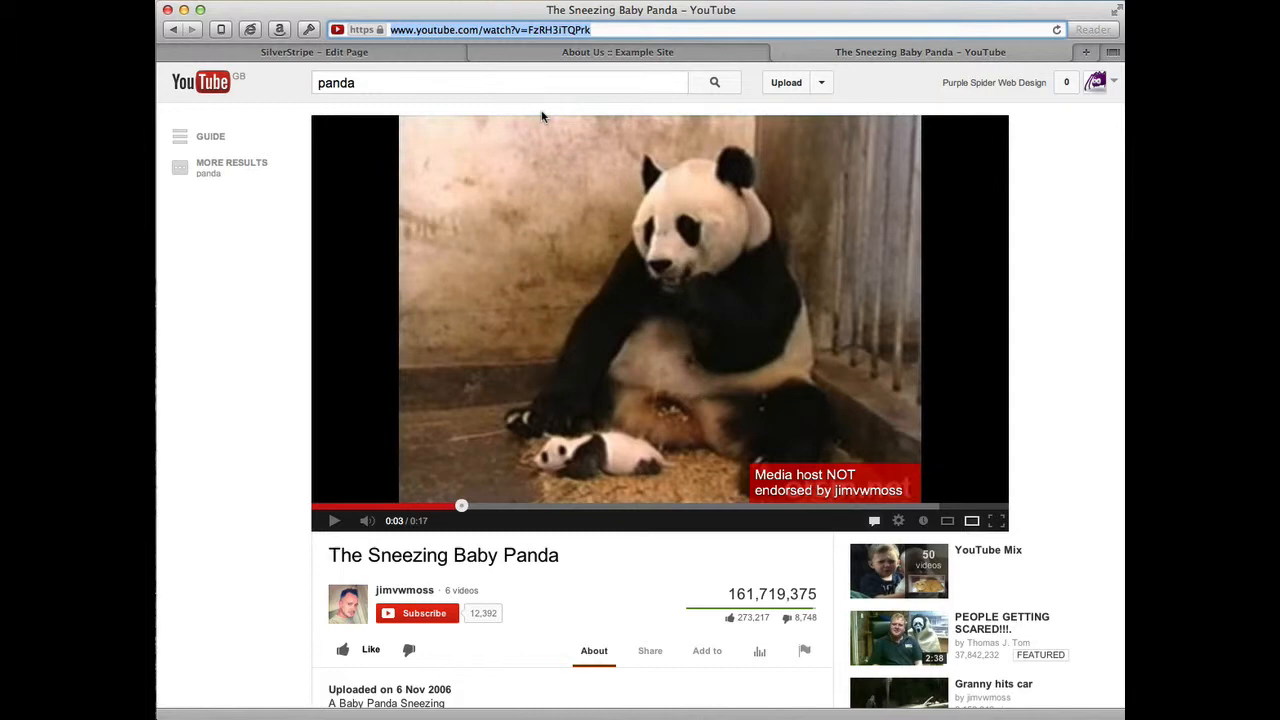
left_click(312, 51)
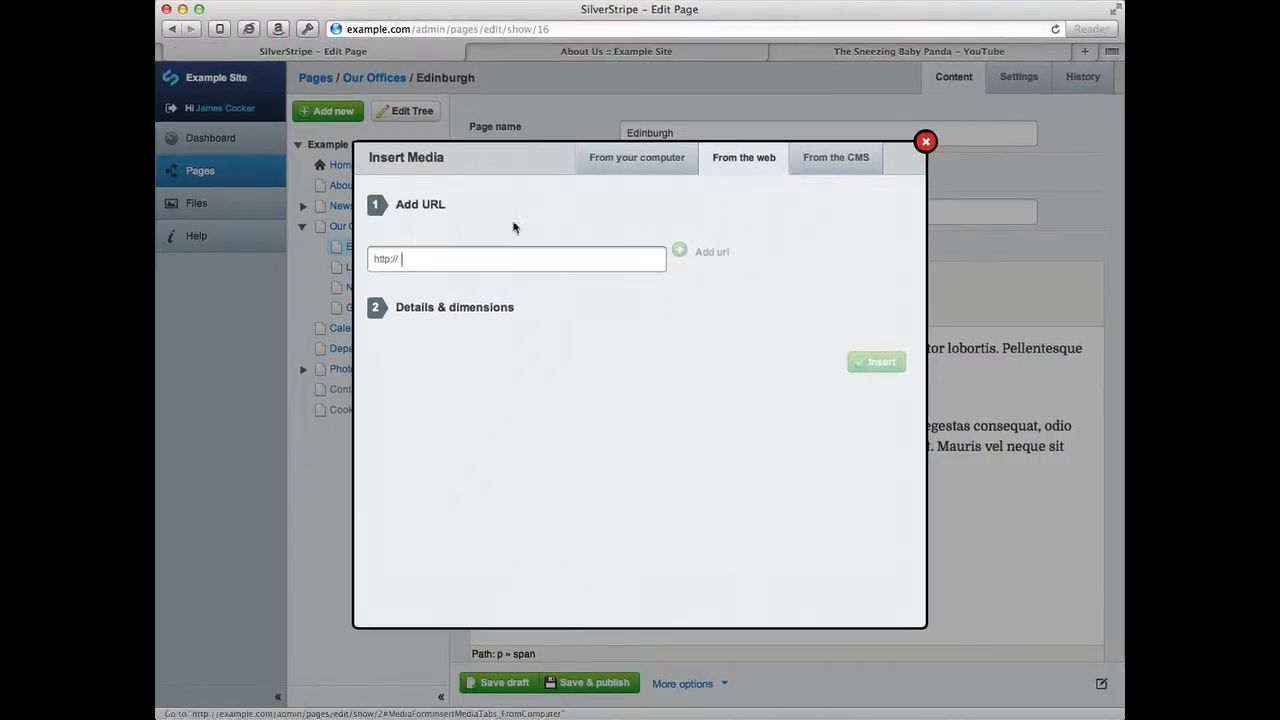
mouse_move(410, 262)
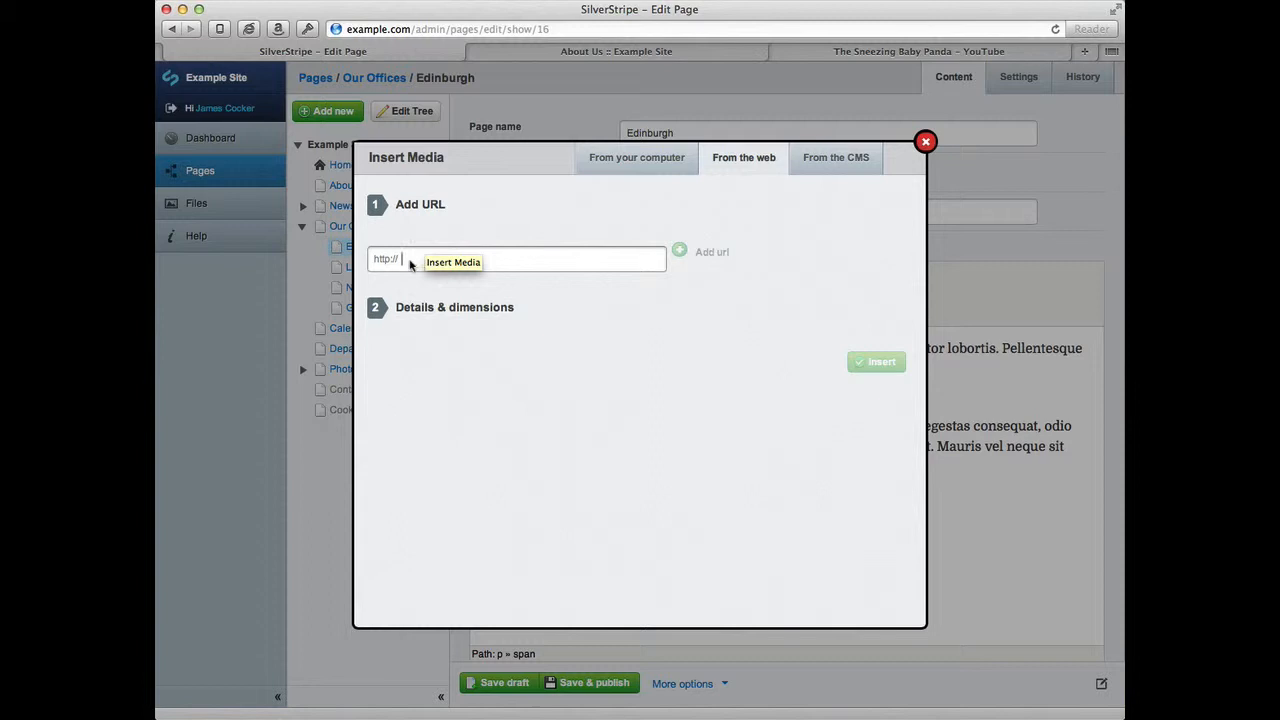
type("www.youtube.com/watch?v=FzRH3iTQPrk")
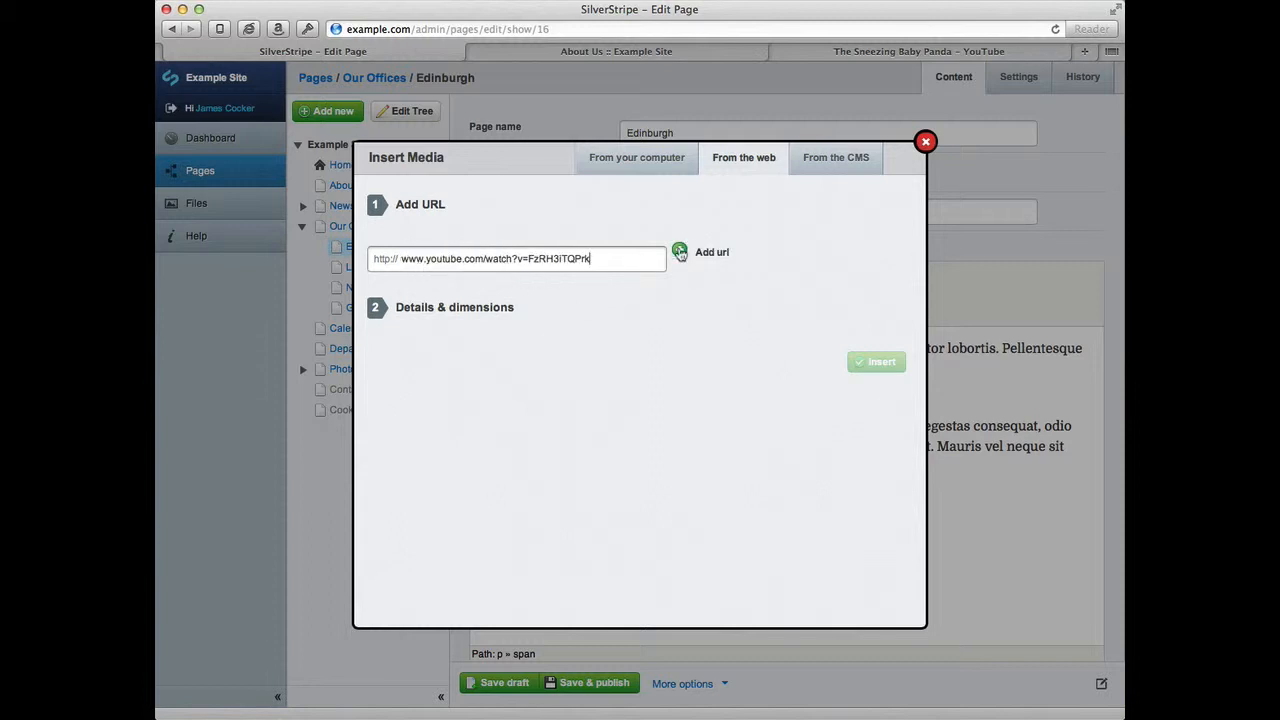
left_click(712, 252)
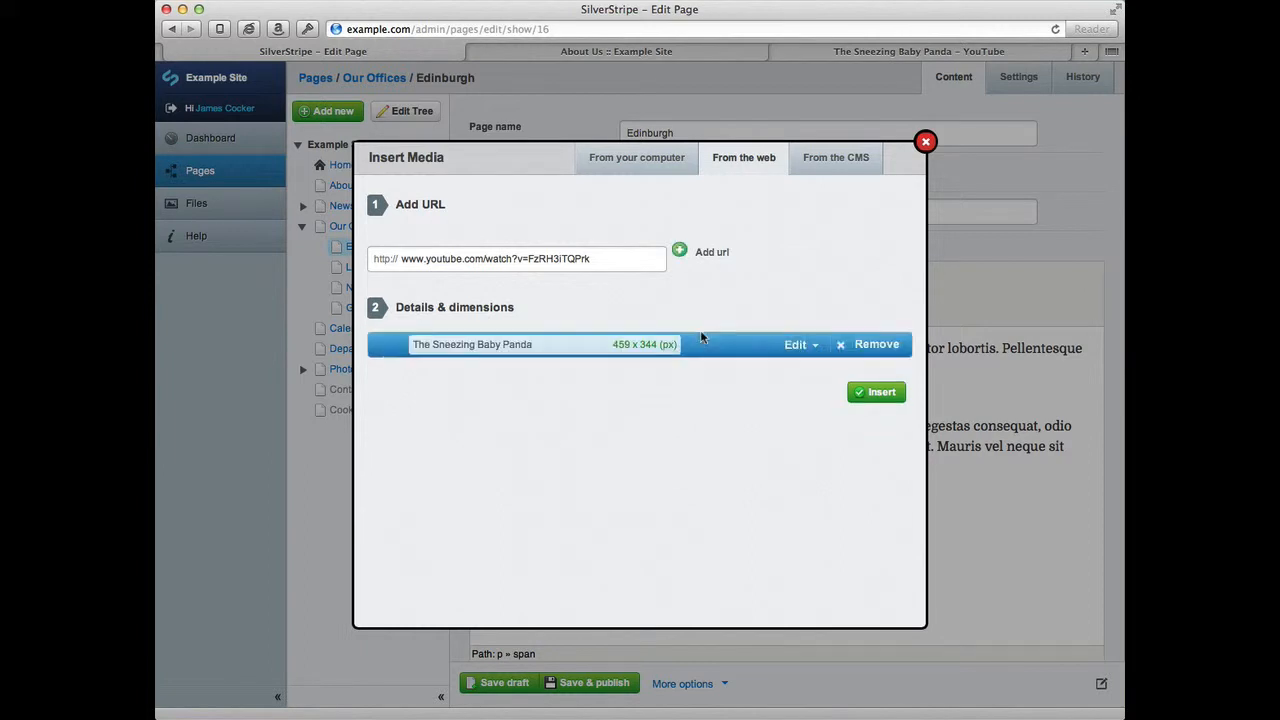
mouse_move(600, 382)
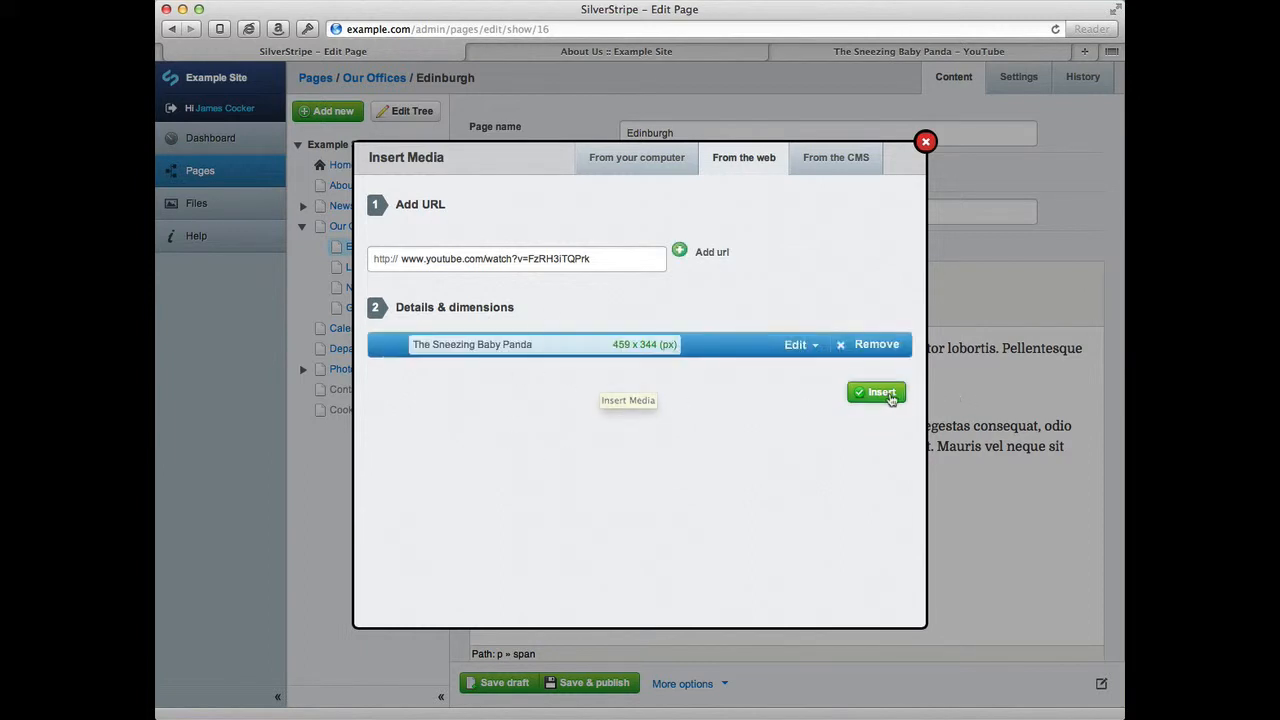
left_click(876, 391)
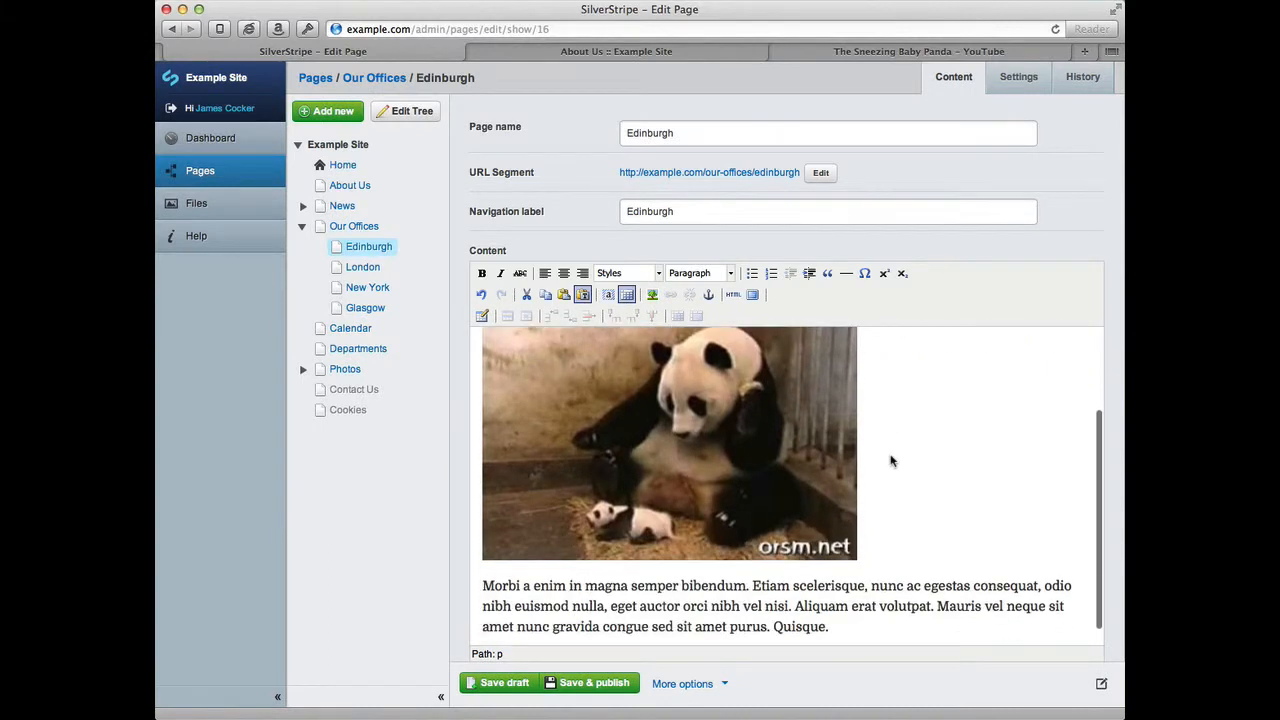
Save and publish the Edinburgh page, then open its preview
scroll("up", 3)
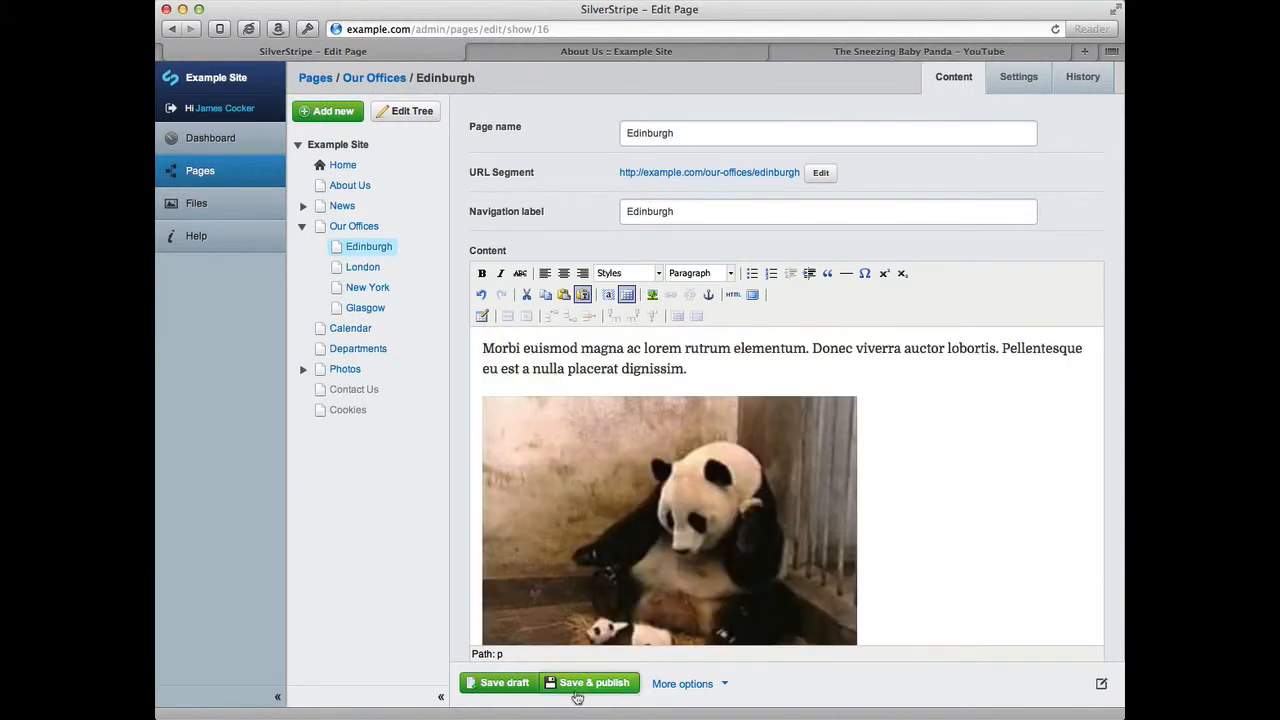
left_click(588, 683)
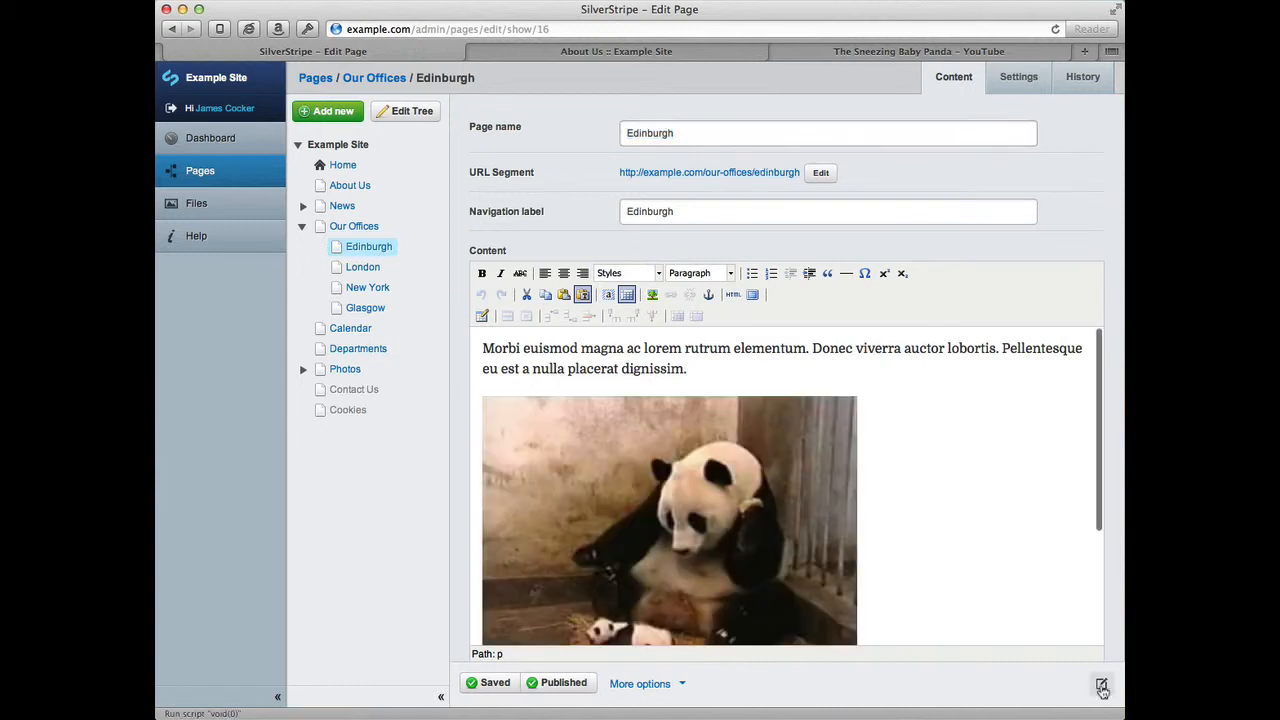
left_click(1101, 688)
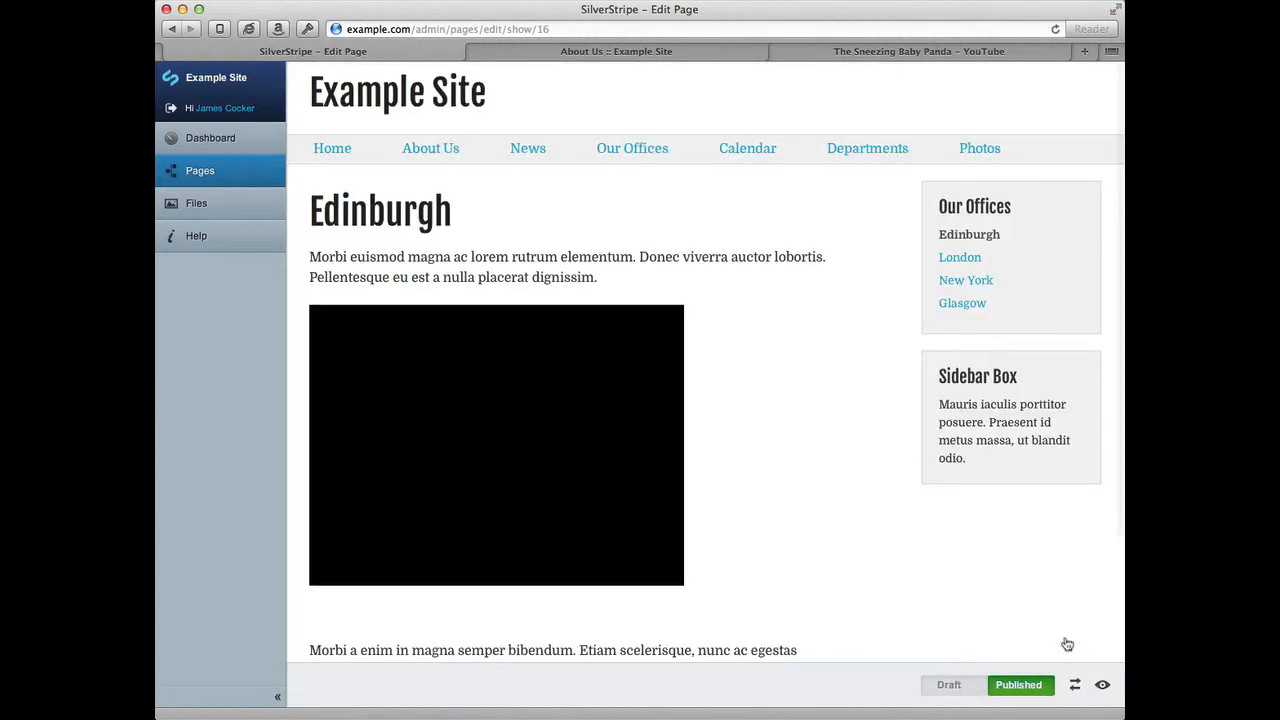